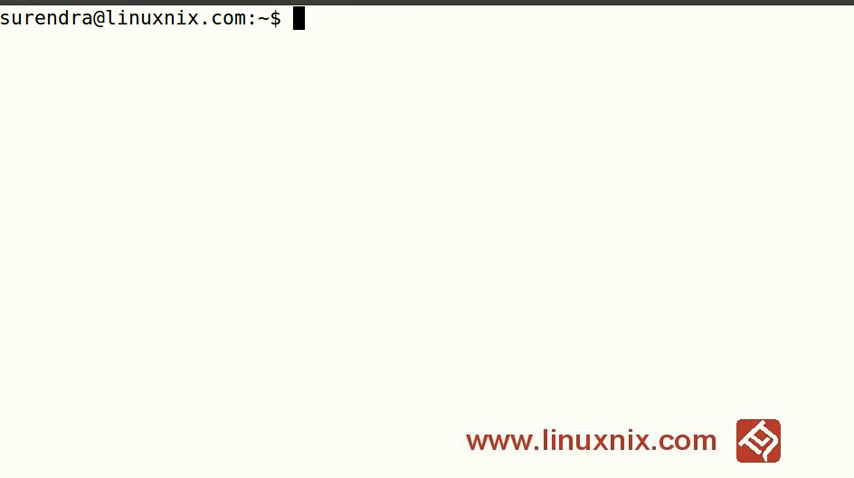
# Step: Check the command history, then start a script recording into /tmp/record.txt
pyautogui.write('history')
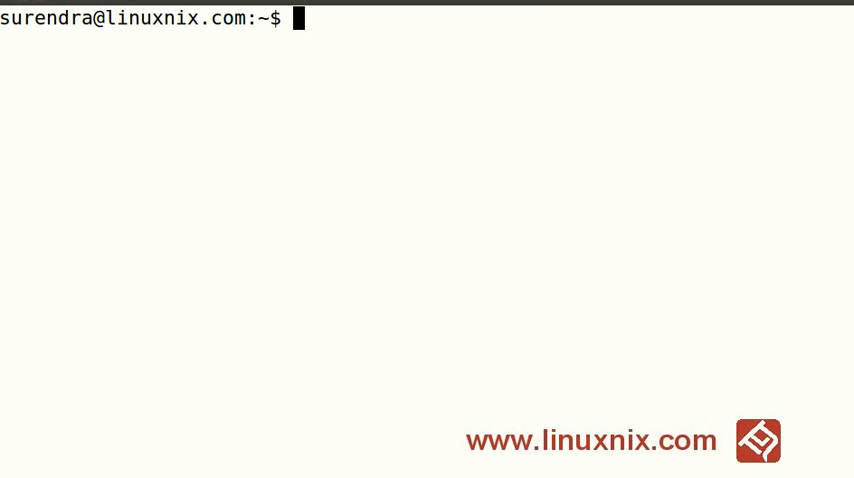
pyautogui.write('s')
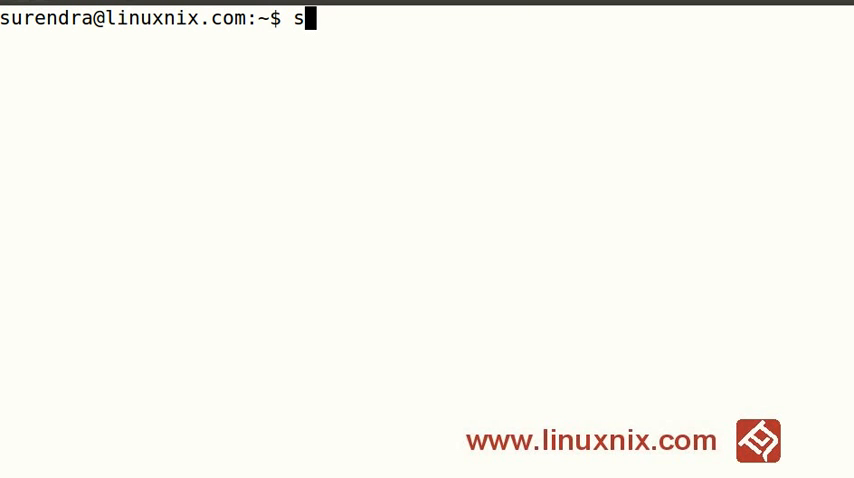
pyautogui.write('cript')
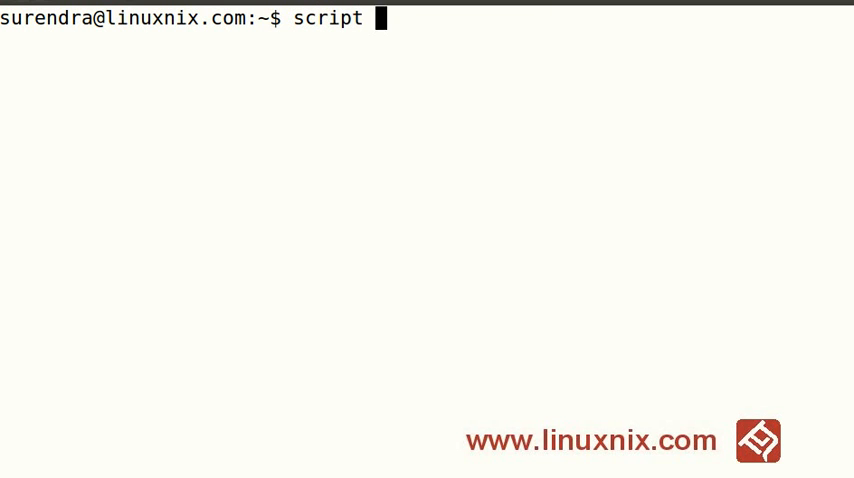
pyautogui.write('/')
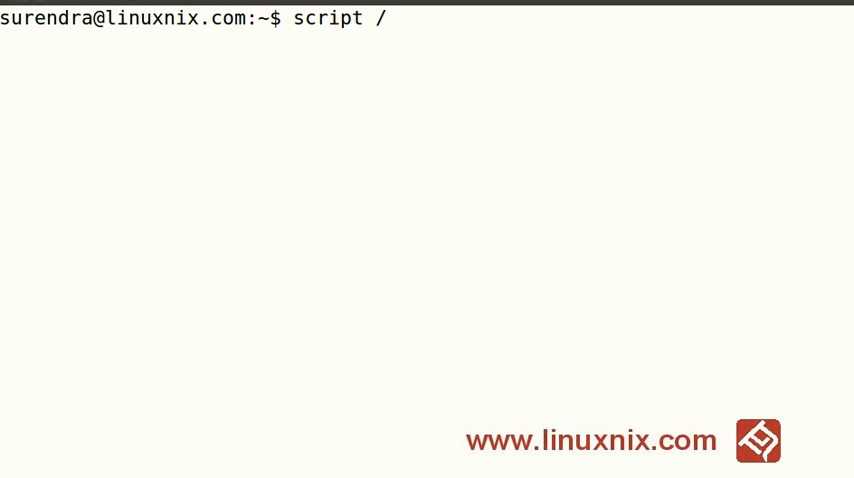
pyautogui.write('tm')
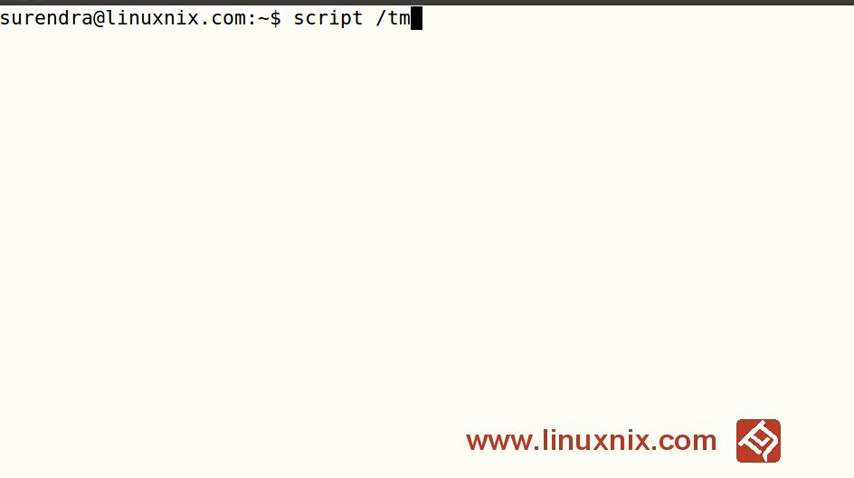
pyautogui.write('p/')
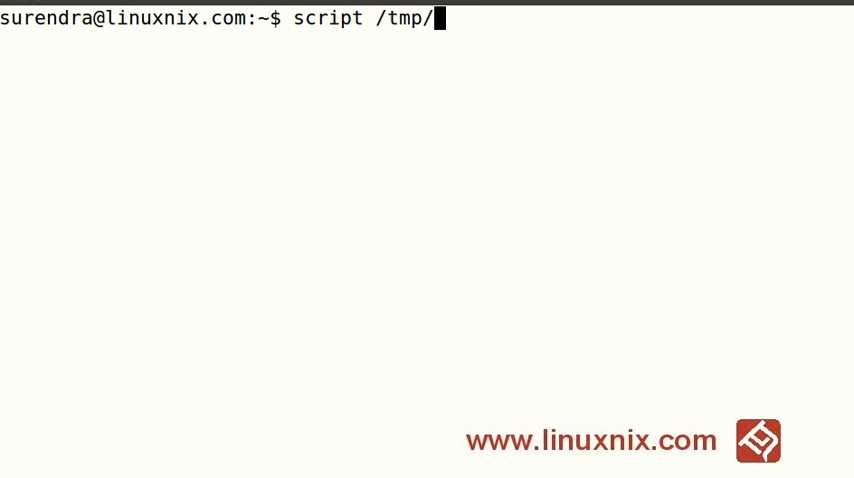
pyautogui.write('record.t')
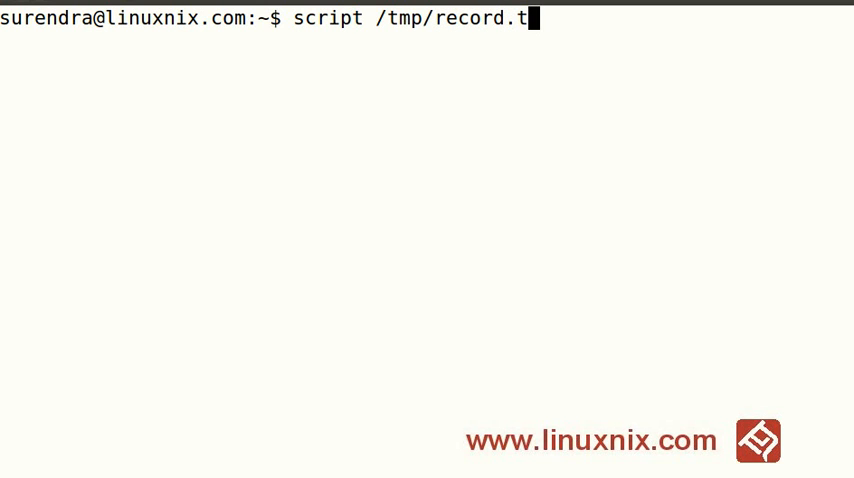
pyautogui.write('xt')
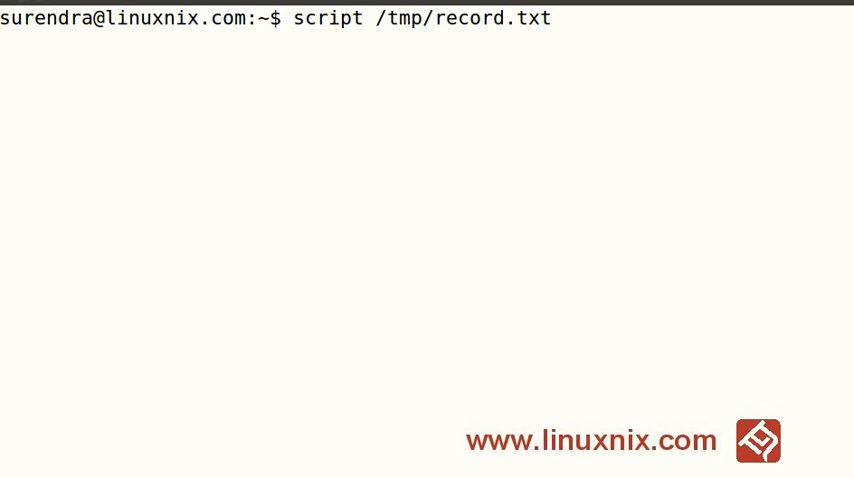
pyautogui.press('Return')
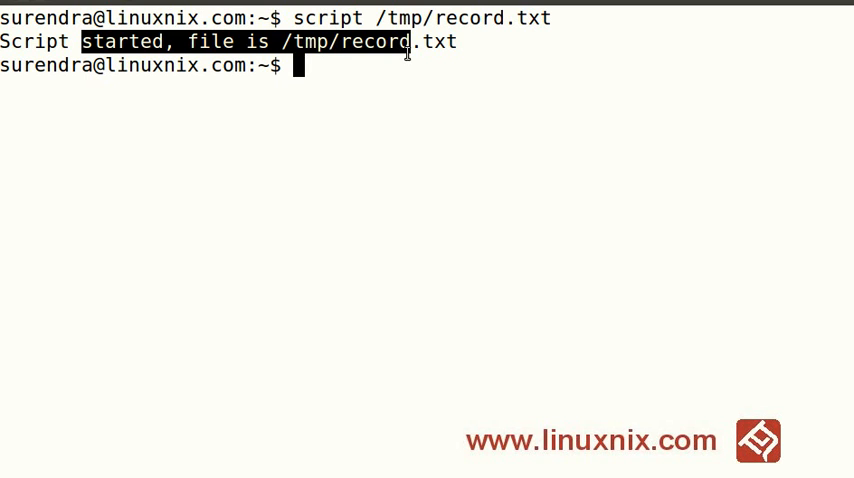
# Step: Show the working directory, list / and change into /tmp to list it
pyautogui.write('pwd')
pyautogui.write('cd /')
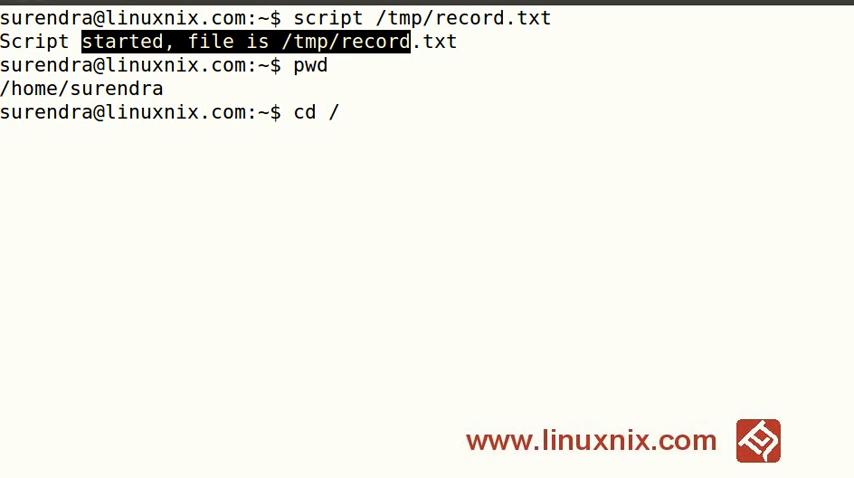
pyautogui.write('ls')
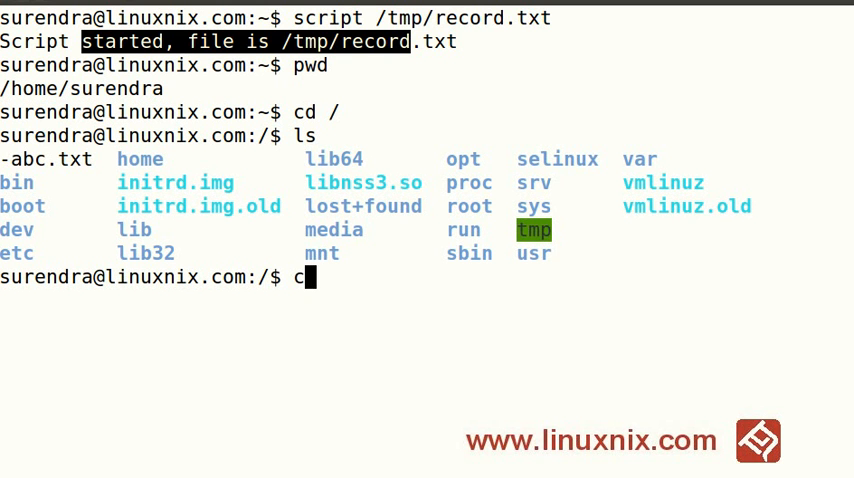
pyautogui.write('d /tmp')
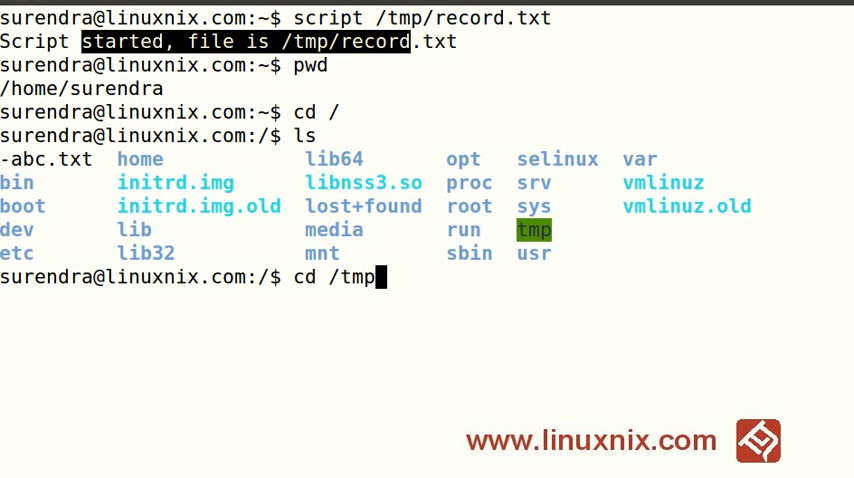
pyautogui.press('Return')
pyautogui.write('ls')
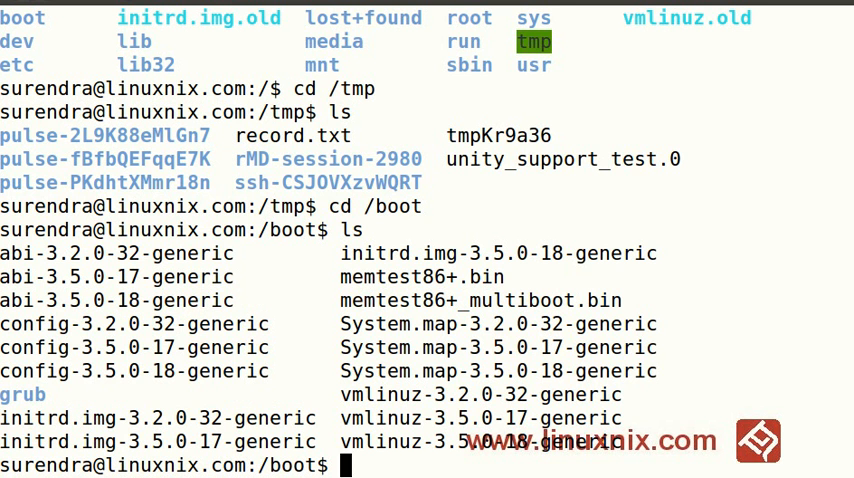
# Step: List /boot, then count the entries in /etc with ls -l | wc -l, giving 299
pyautogui.write('cd /etc')
pyautogui.write('ls')
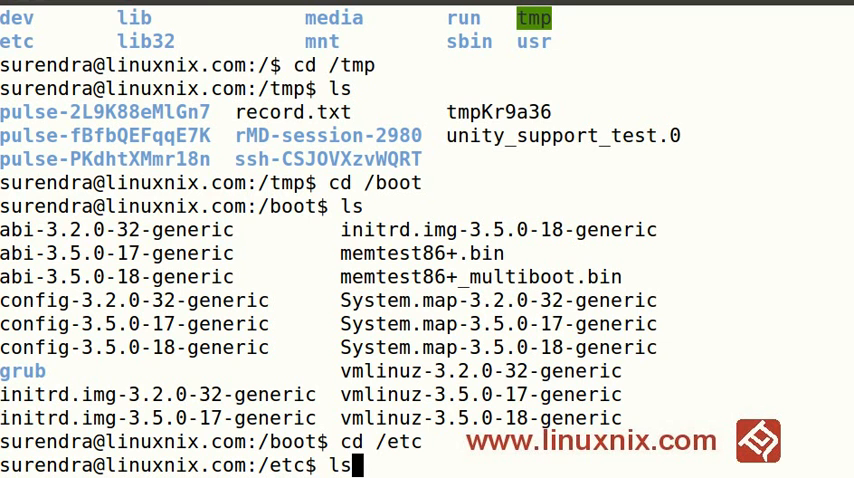
pyautogui.write('-l | w')
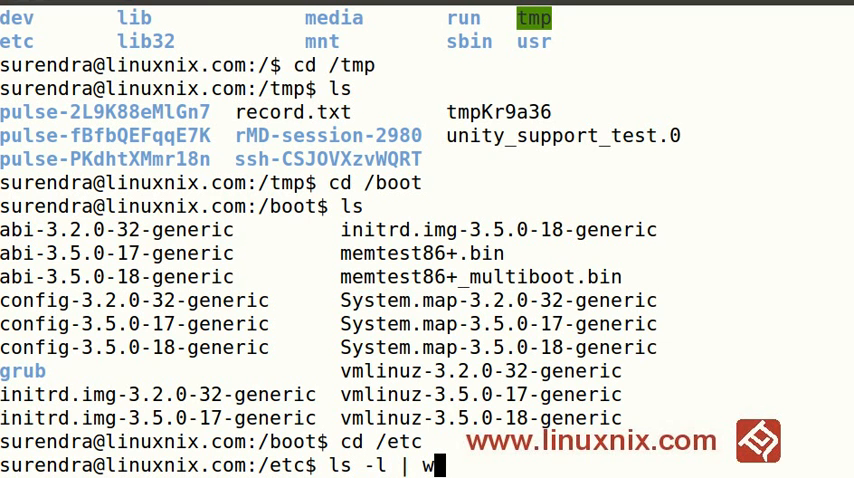
pyautogui.press('Return')
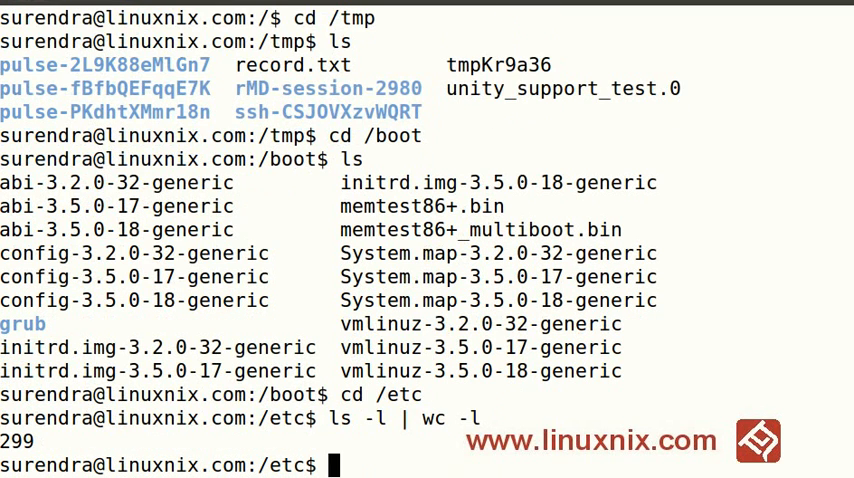
# Step: Exit the session so the recording is saved to /tmp/record.txt
pyautogui.write('ext')
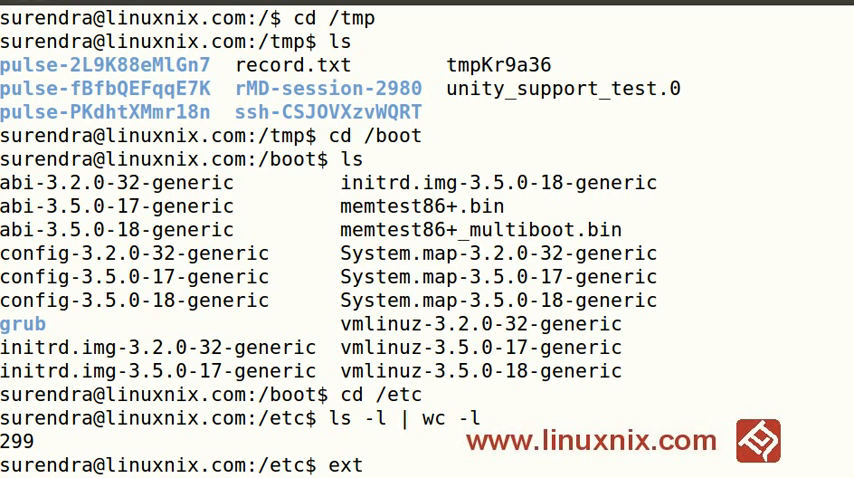
pyautogui.write('it')
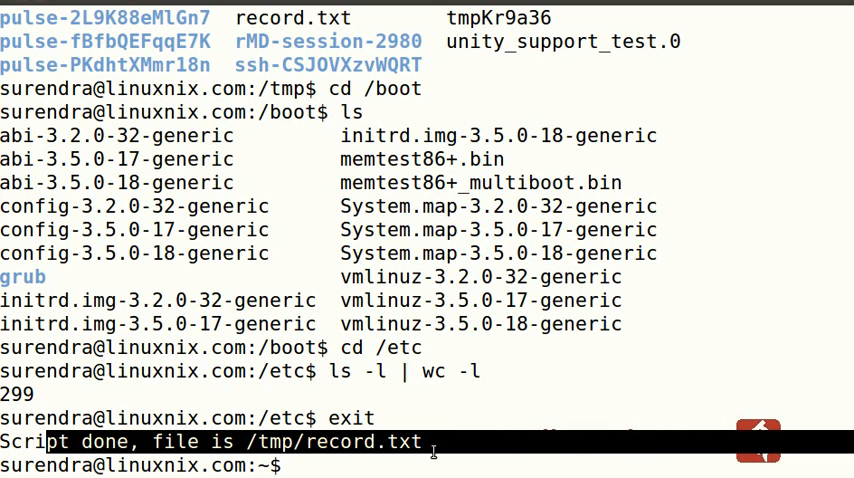
# Step: Print the saved recording with cat /tmp/record.txt and scroll through the captured session
pyautogui.write('ca')
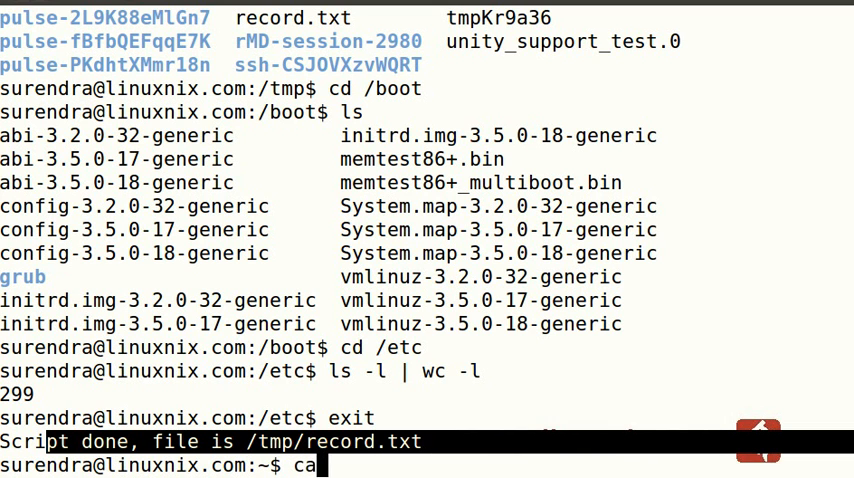
pyautogui.write('t r')
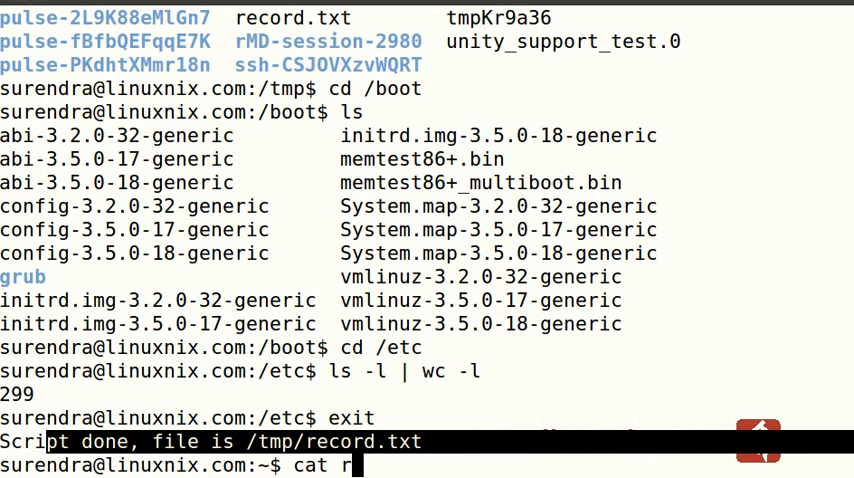
pyautogui.write('/')
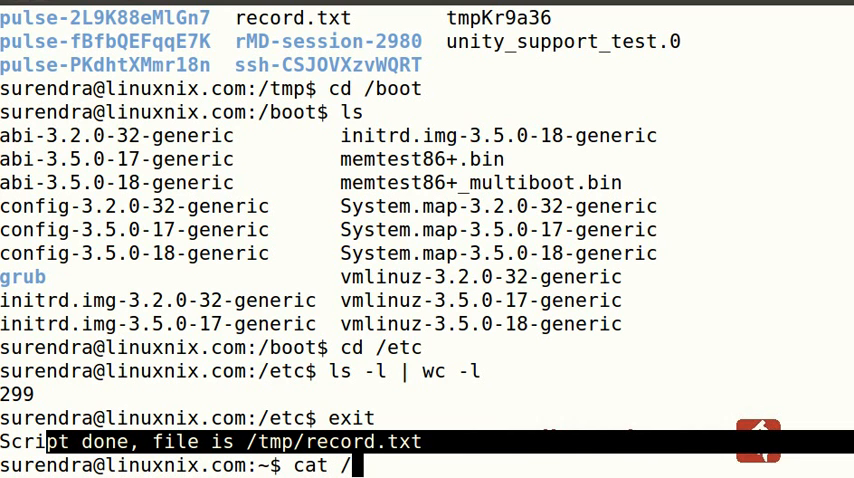
pyautogui.write('tmp/re')
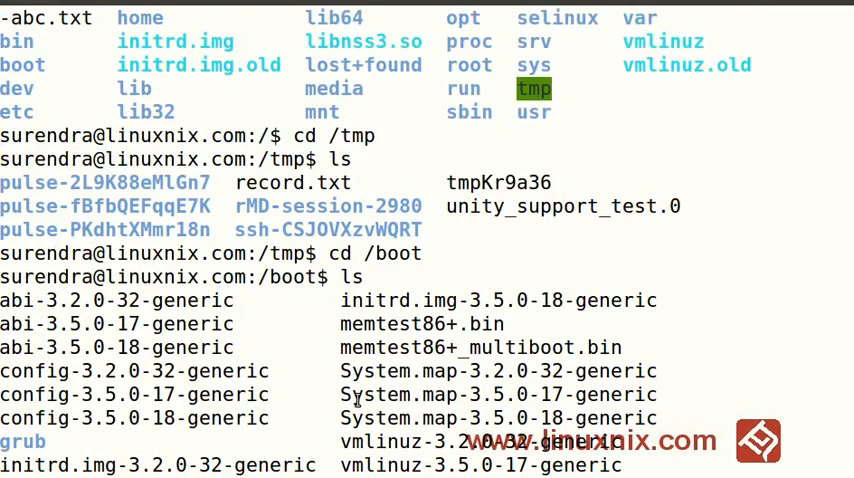
pyautogui.scroll(-3)
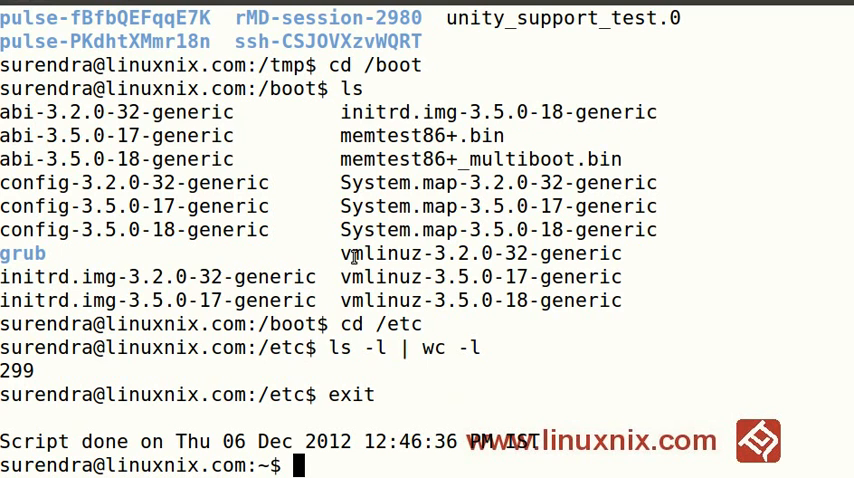
pyautogui.moveTo(360, 324)
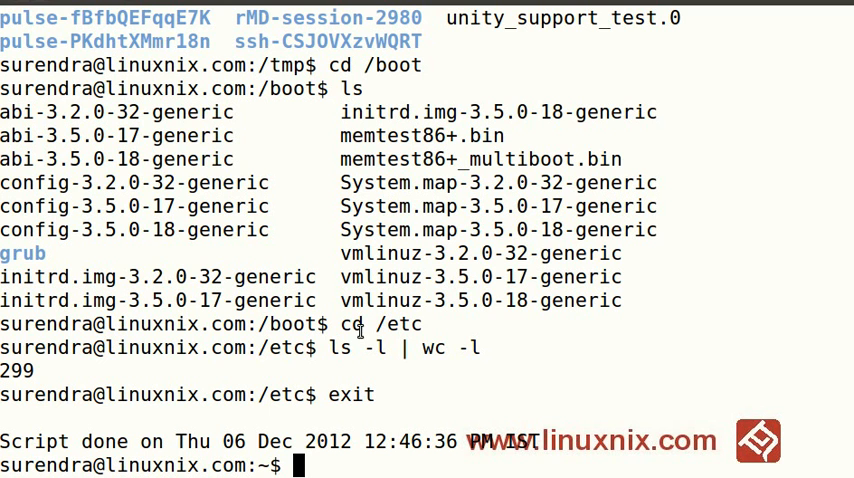
# Step: Remove /tmp/record.txt and clear the screen to a bare home prompt
pyautogui.write('r')
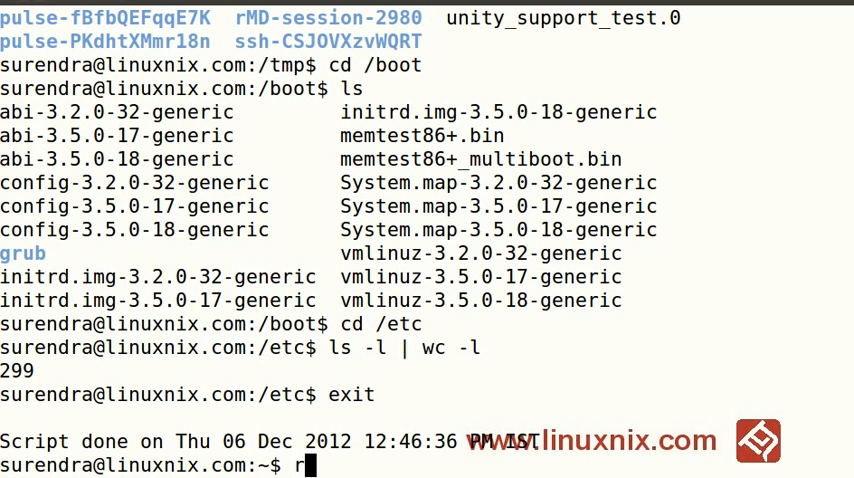
pyautogui.write('m /')
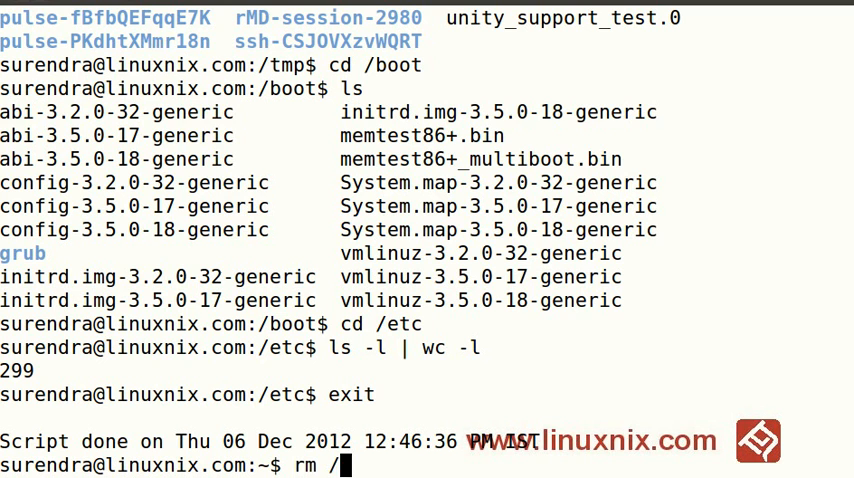
pyautogui.write('tmp/')
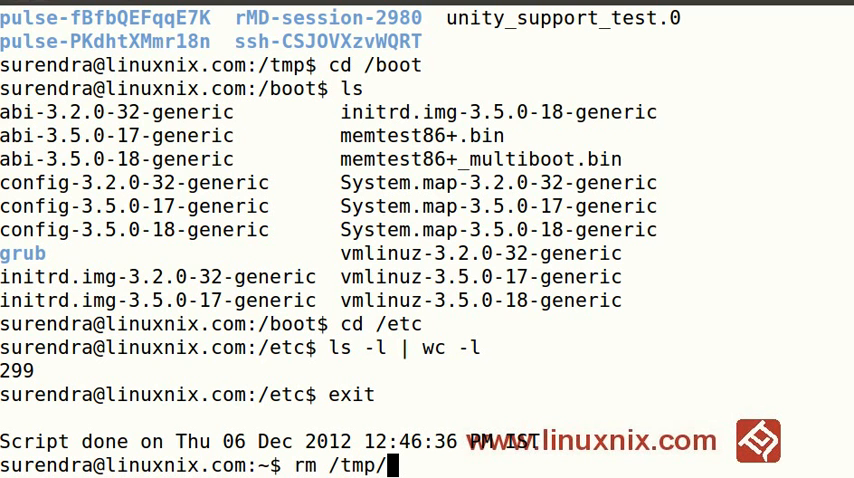
pyautogui.write('record.txt')
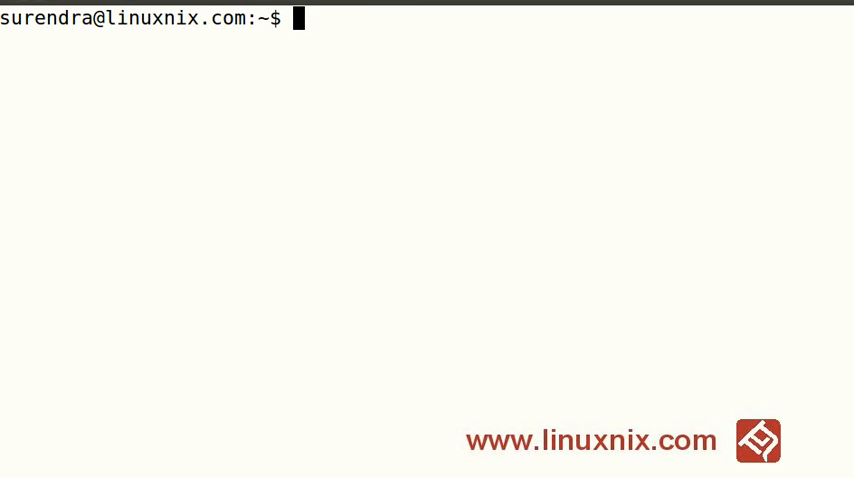
# Step: Run script -t -a with timing to /tmp/time.txt and output to /tmp/record.txt
pyautogui.write('scr')
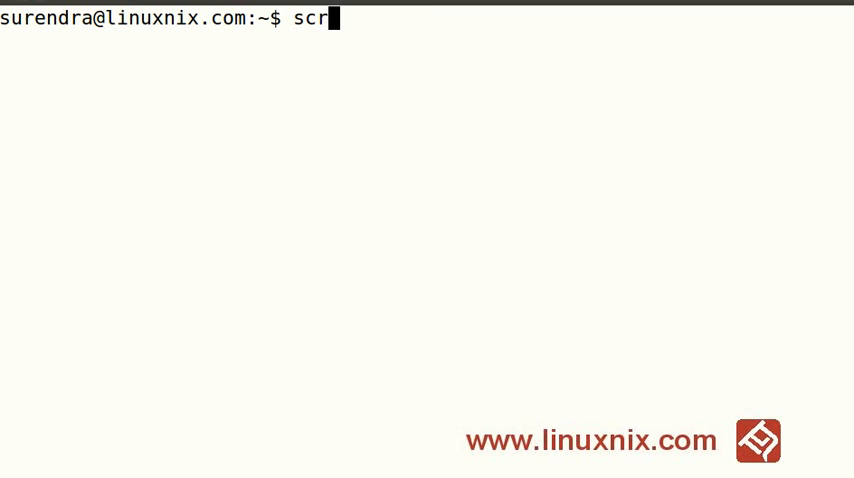
pyautogui.write('ipt -t')
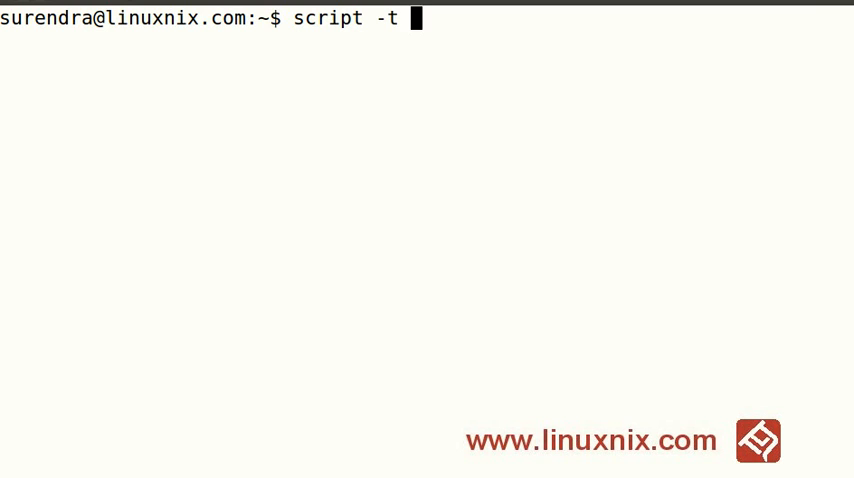
pyautogui.write('-a')
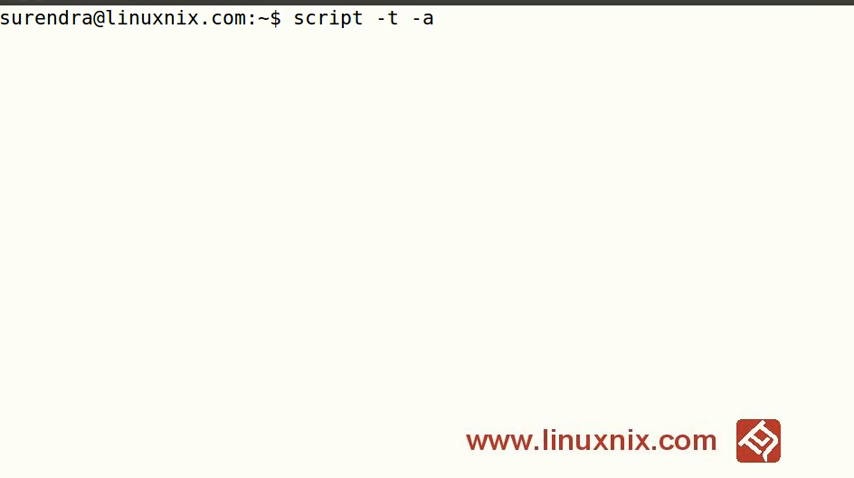
pyautogui.write('2>')
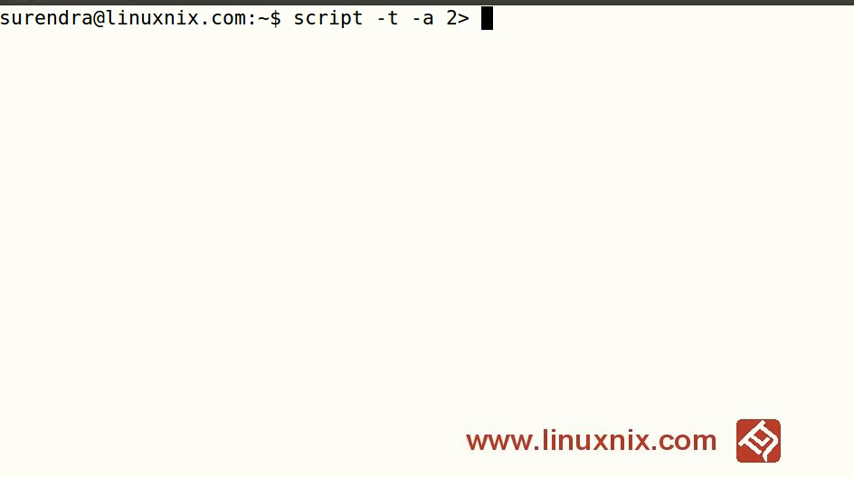
pyautogui.moveTo(470, 20)
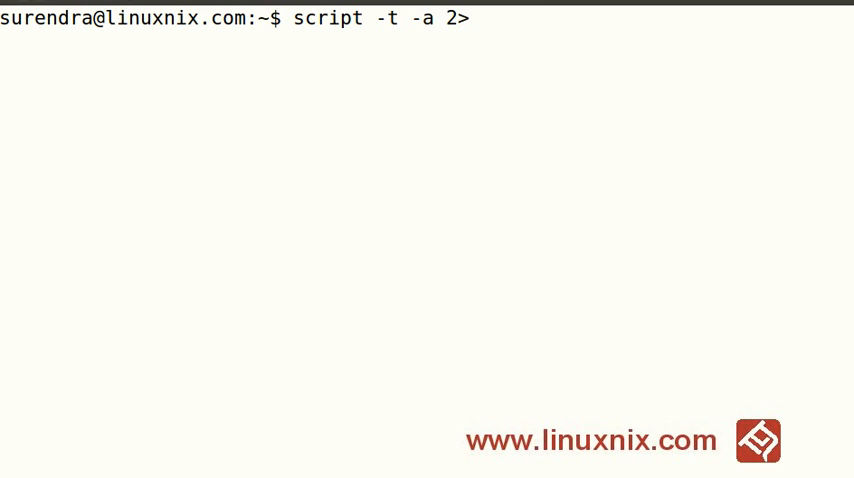
pyautogui.write('/tmp')
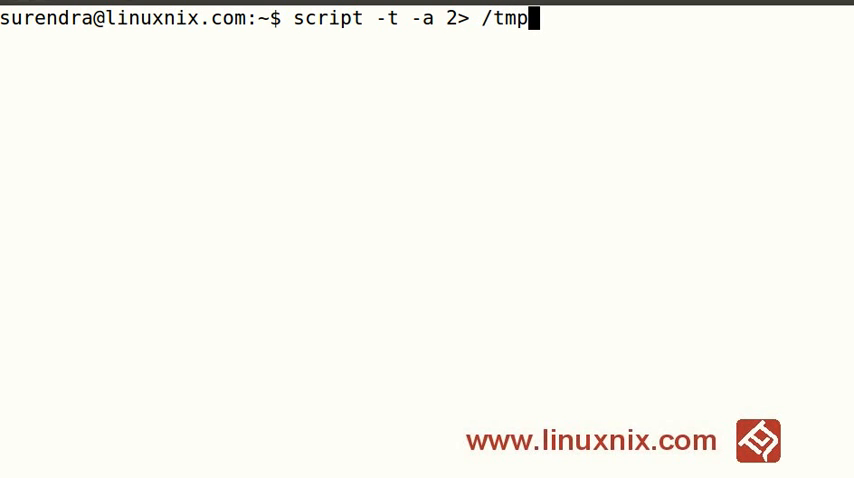
pyautogui.write('tim')
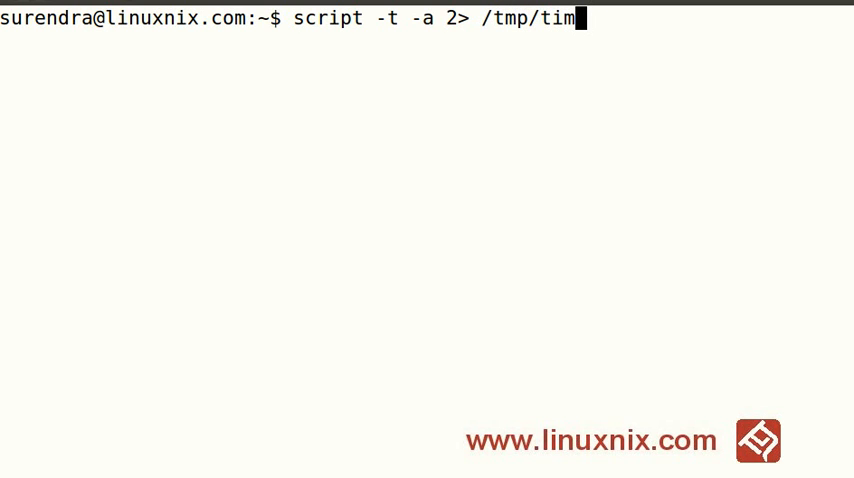
pyautogui.write('e.txt /')
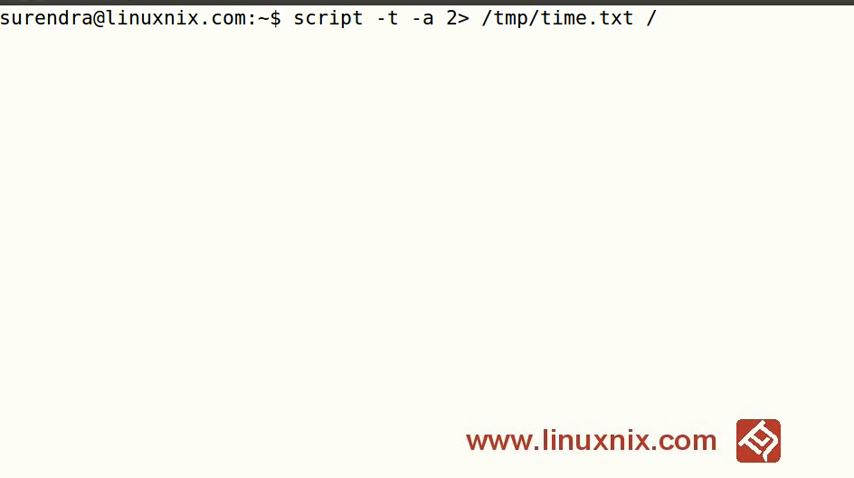
pyautogui.write('tmp.')
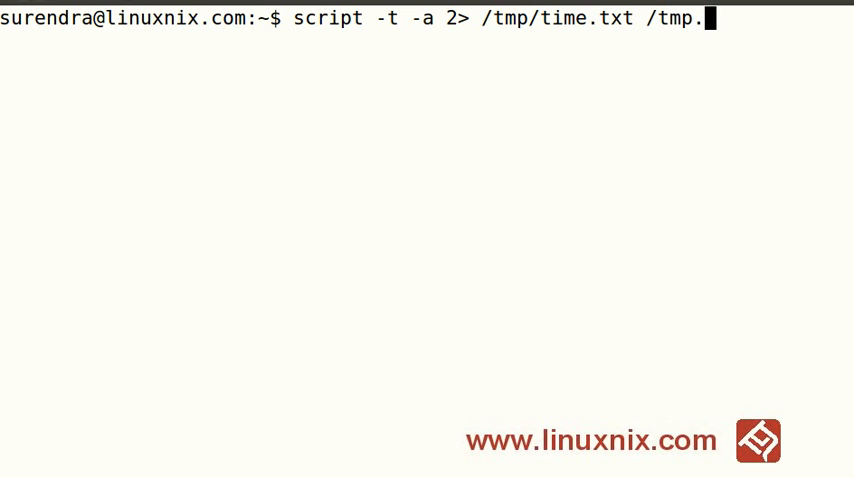
pyautogui.write('/')
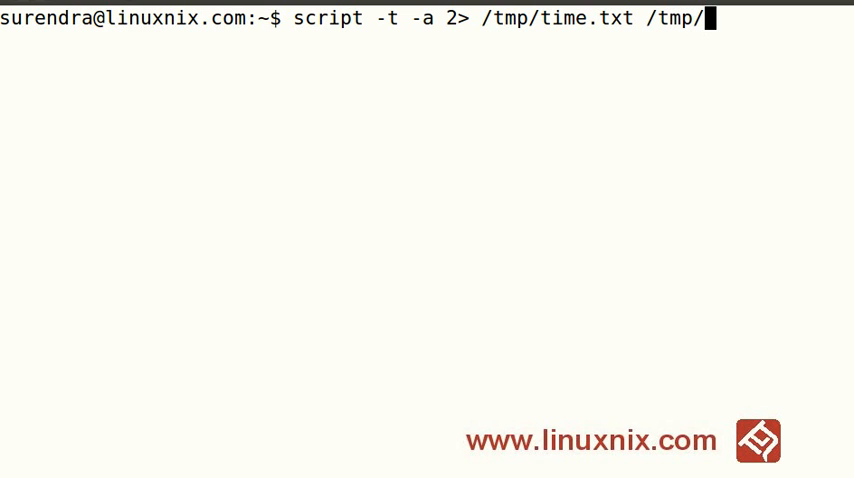
pyautogui.write('record.t')
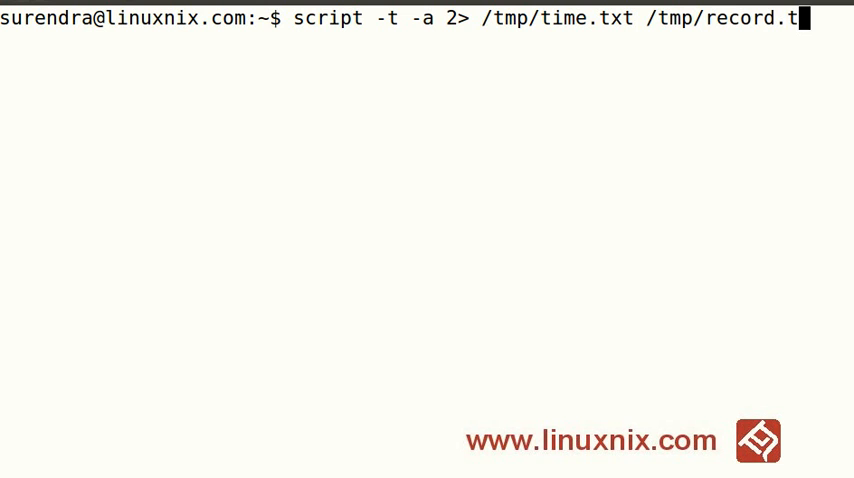
pyautogui.press('Return')
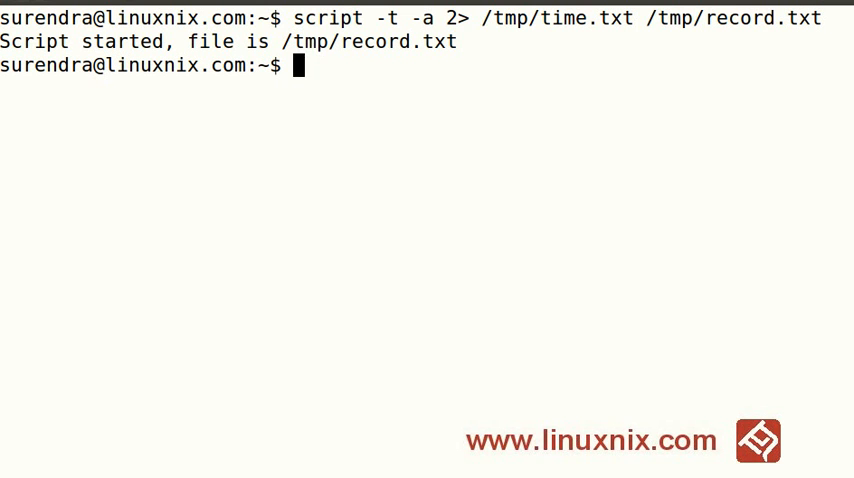
# Step: List the home directory, move into perl5/lib and echo $SHELL and $PWD
pyautogui.write('ls')
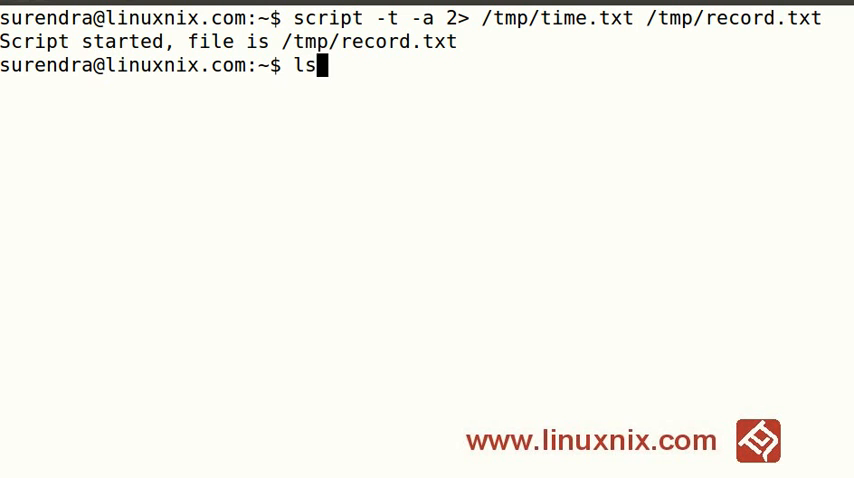
pyautogui.press('Return')
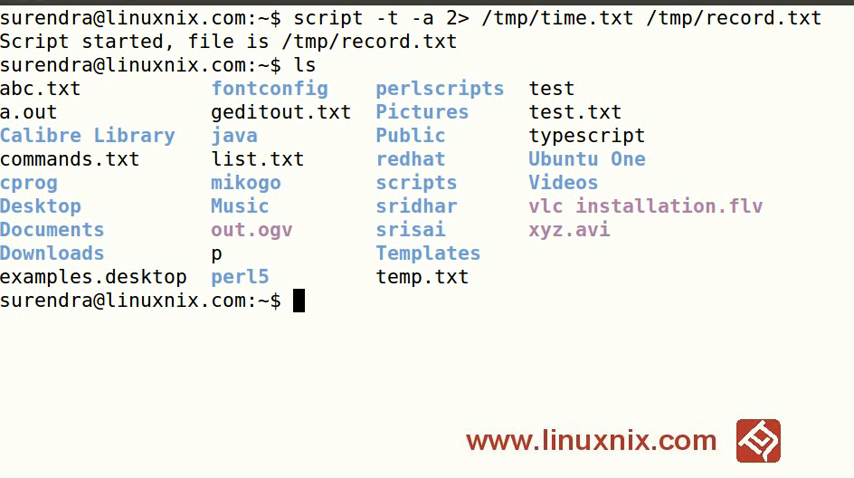
pyautogui.write('cd perl')
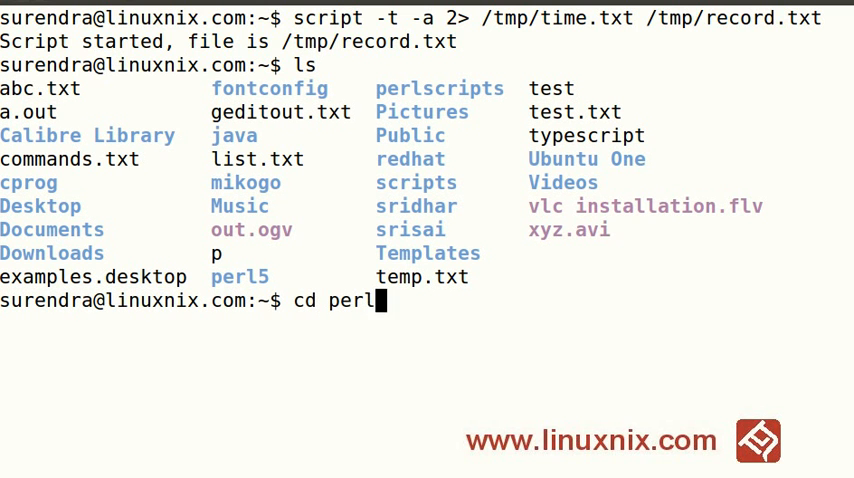
pyautogui.press('Return')
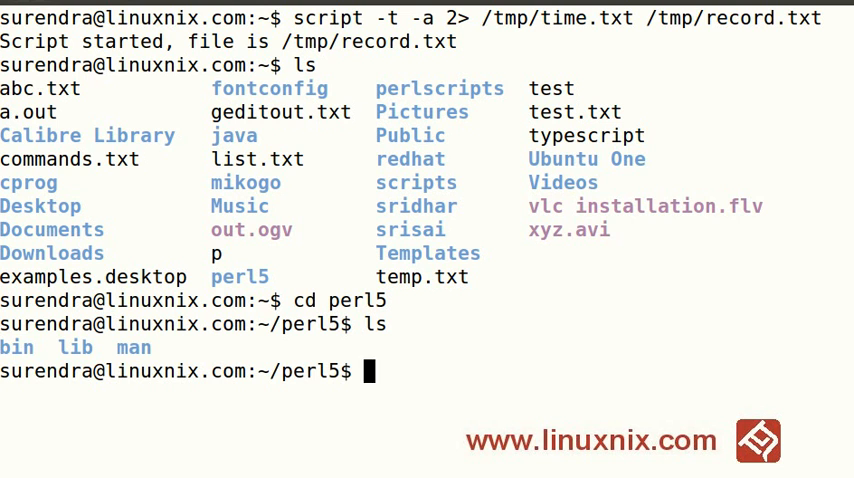
pyautogui.write('cd l')
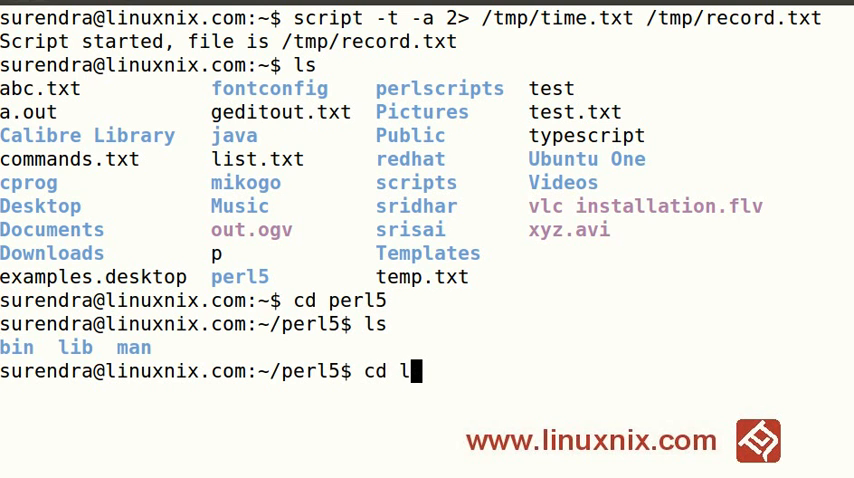
pyautogui.press('Return')
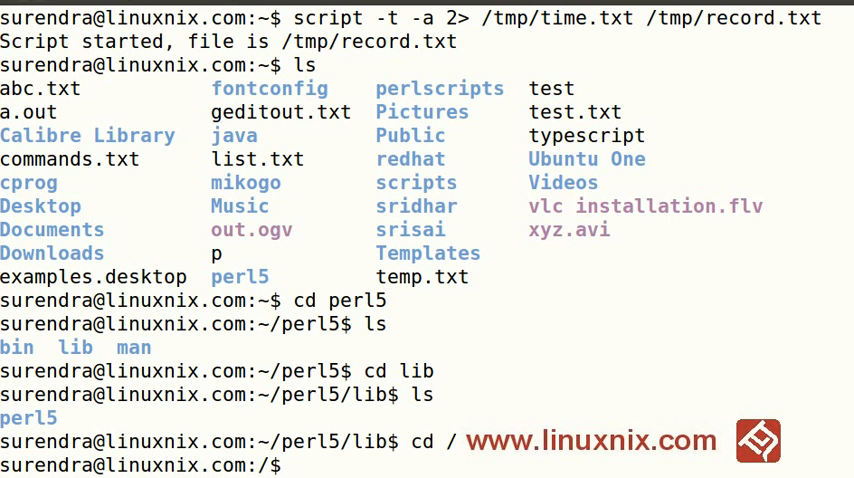
pyautogui.write('echo $SHELL')
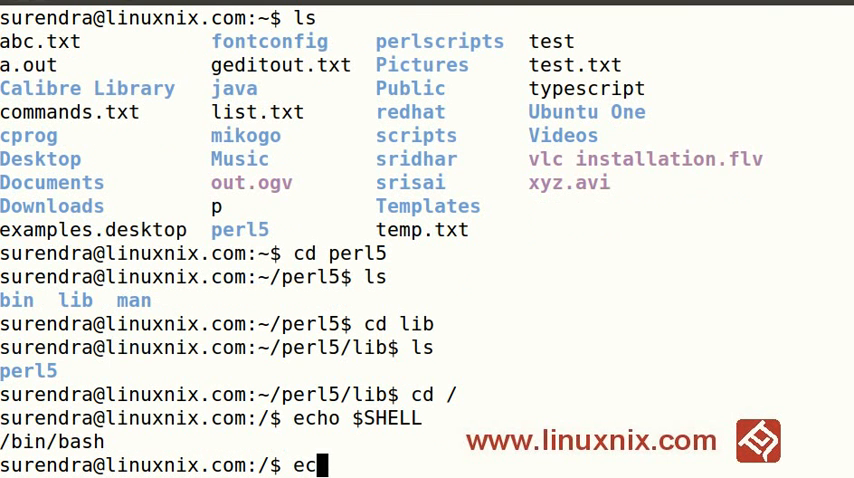
pyautogui.write('ho $PWD')
pyautogui.press('Return')
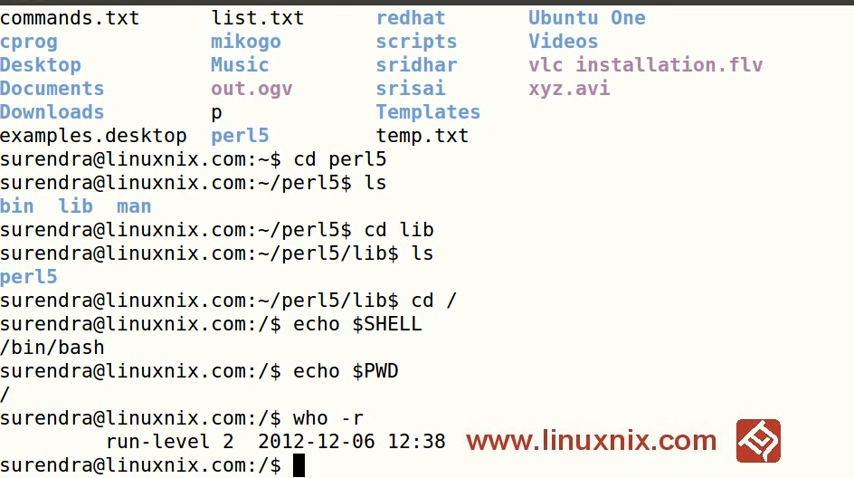
# Step: Ping google.com once for its one-packet statistics and type exit
pyautogui.write('ping -')
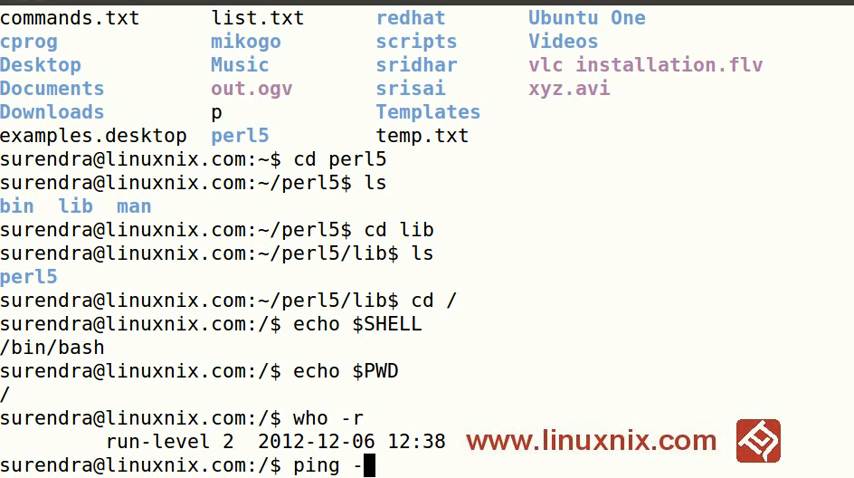
pyautogui.write('c 1 google.c')
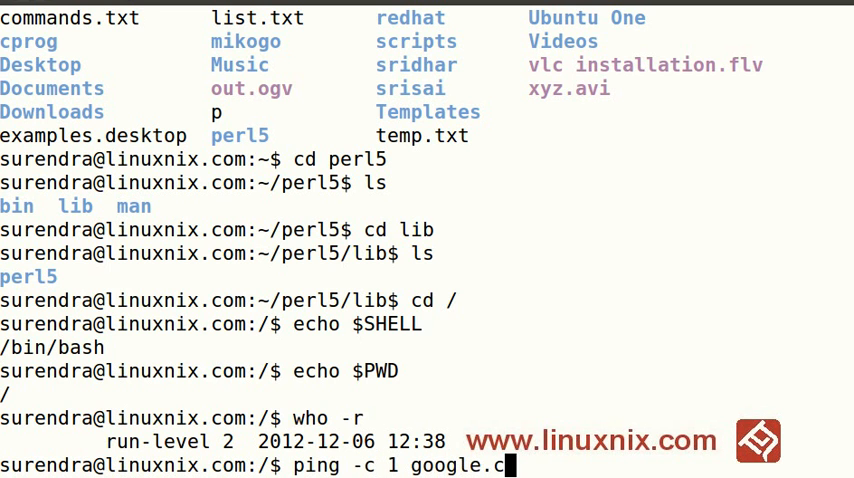
pyautogui.press('Return')
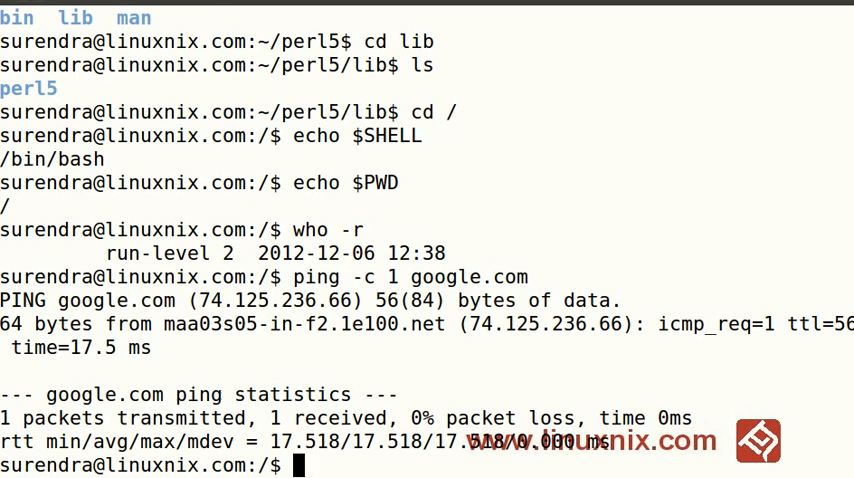
pyautogui.write('exit')
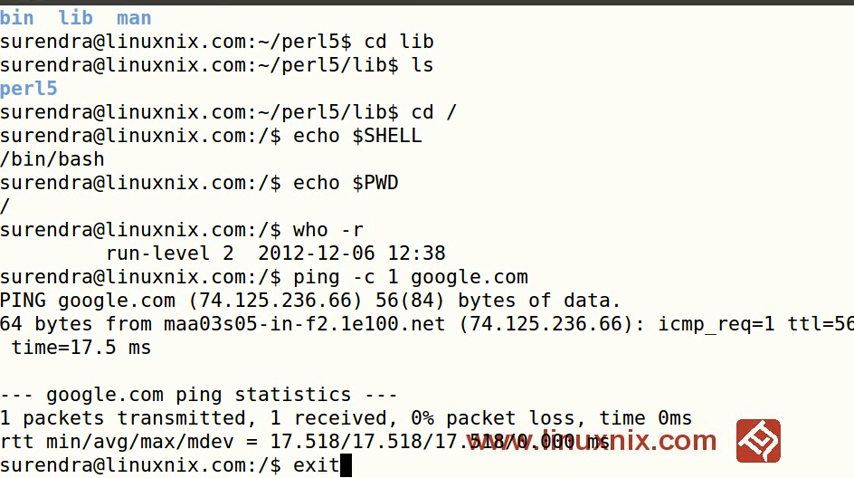
# Step: Run exit to end the timed recording and return to a bare prompt
pyautogui.press('Return')
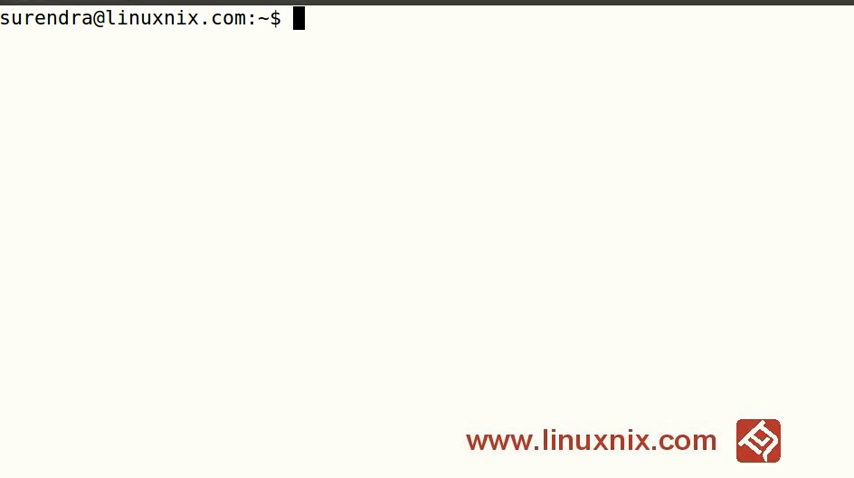
# Step: Run scriptreplay /tmp/time.txt /tmp/record.txt to begin replaying the session
pyautogui.write('scriptreplay')
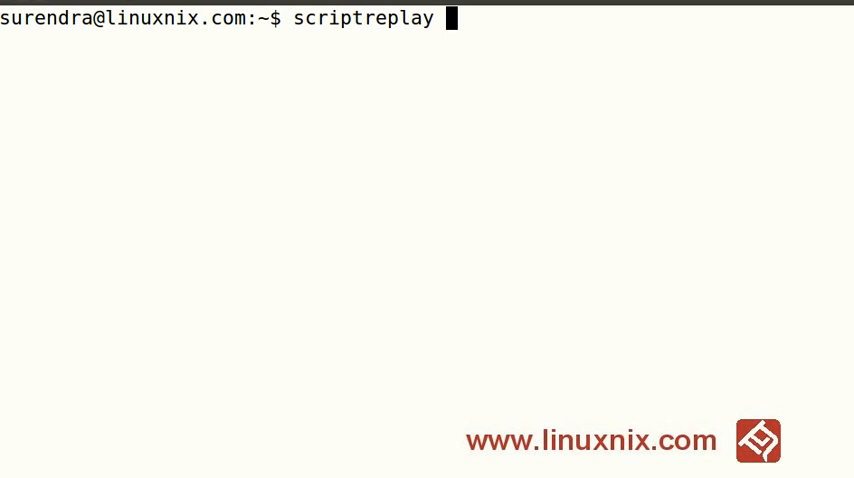
pyautogui.write('/')
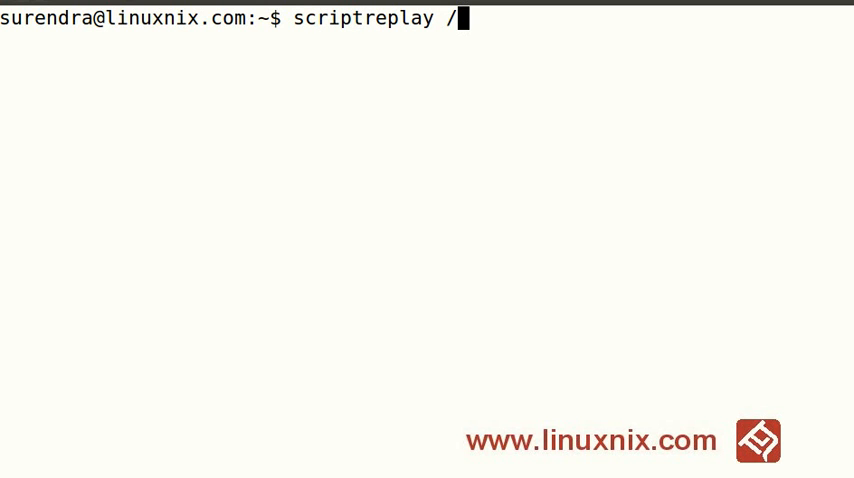
pyautogui.write('tmp/')
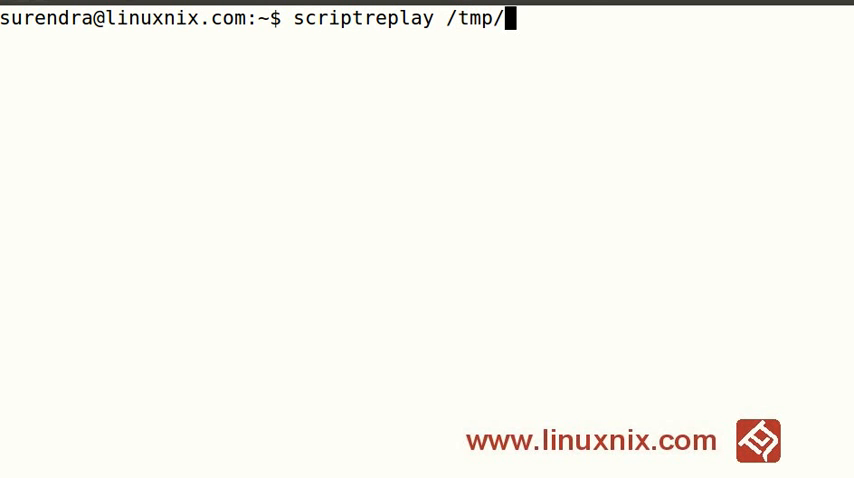
pyautogui.write('time.txt /')
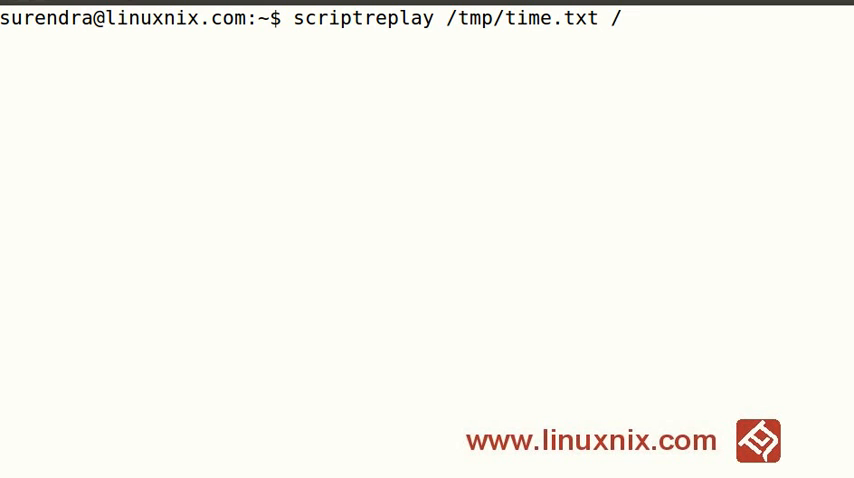
pyautogui.write('te')
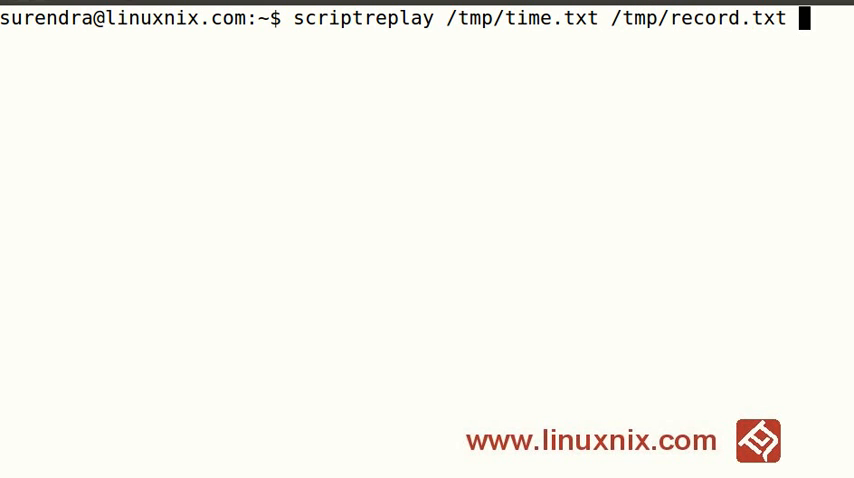
pyautogui.moveTo(360, 330)
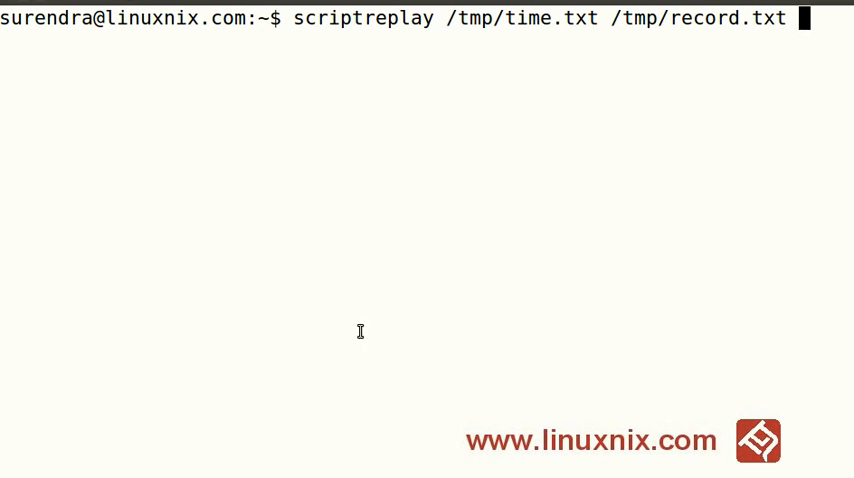
pyautogui.moveTo(704, 146)
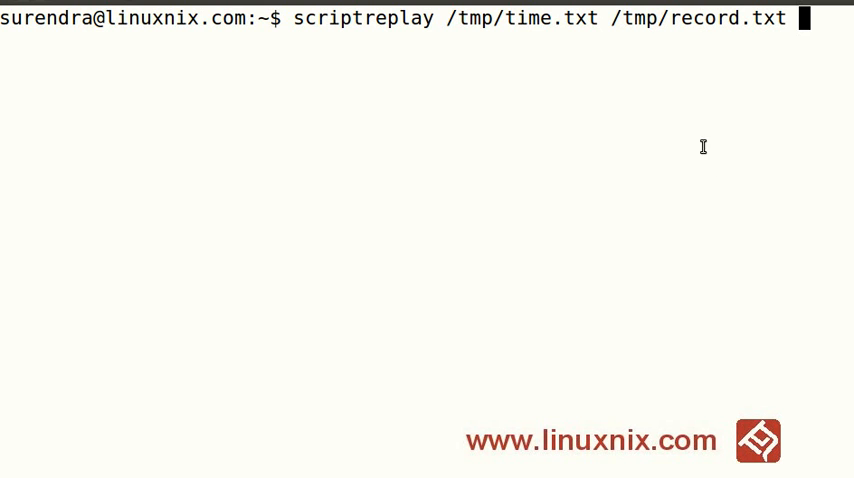
pyautogui.moveTo(544, 224)
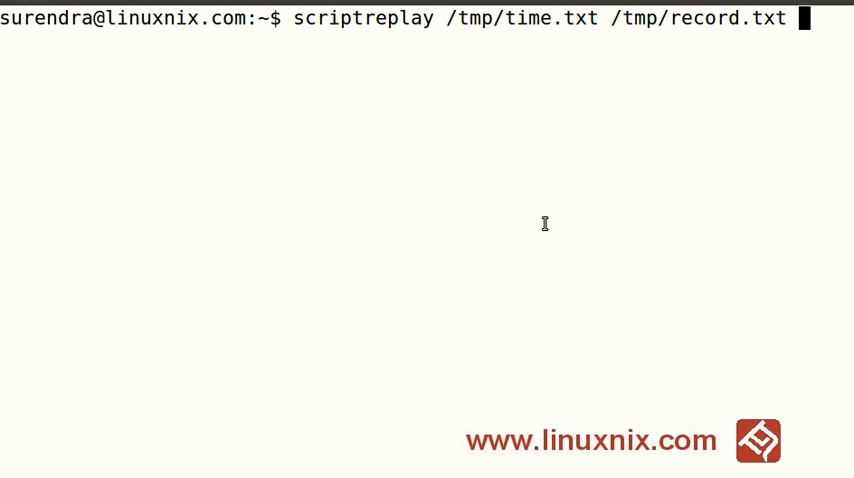
pyautogui.press('Return')
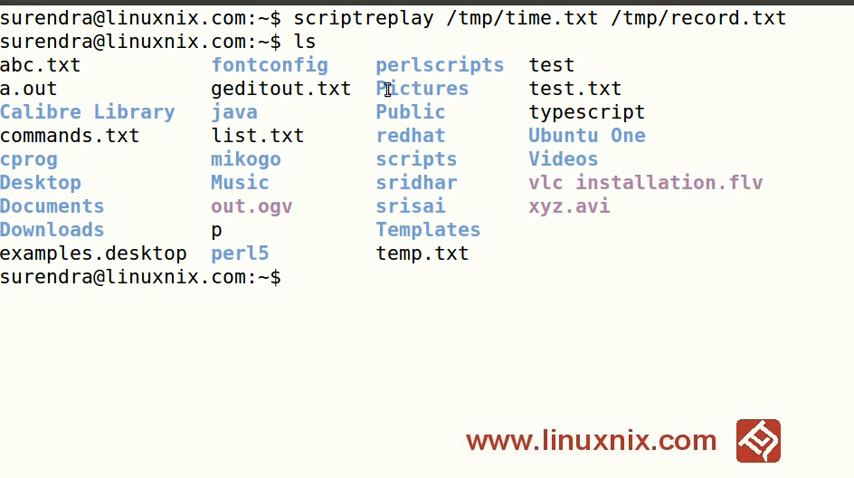
# Step: Replay shows cd perl5/lib, echo $SHELL and $PWD, and who -r run-level
pyautogui.write('cd p')
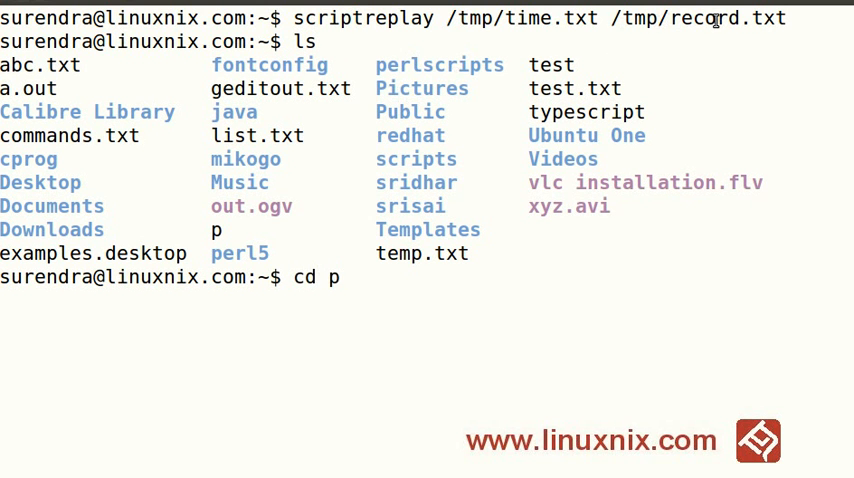
pyautogui.write('erl5')
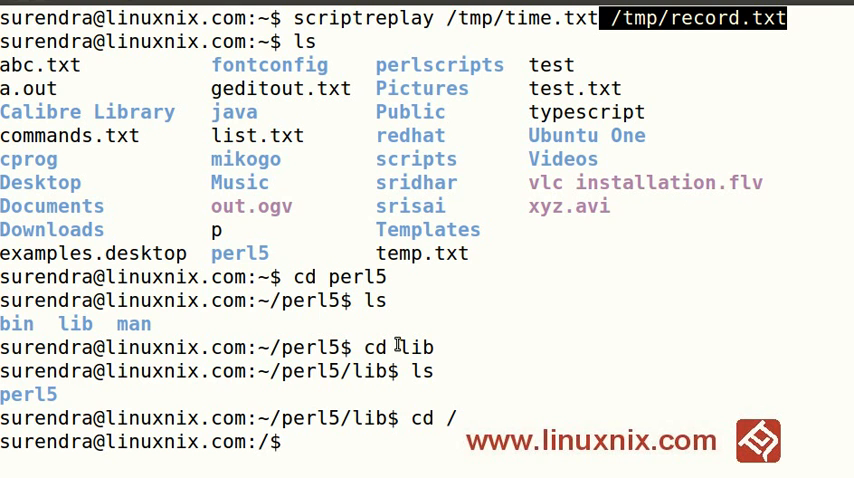
pyautogui.write('echo $SHELL')
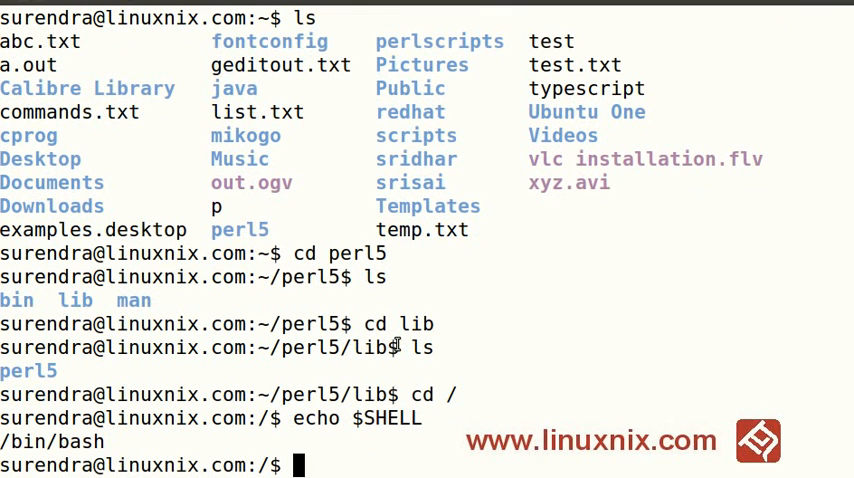
pyautogui.write('echo $PW')
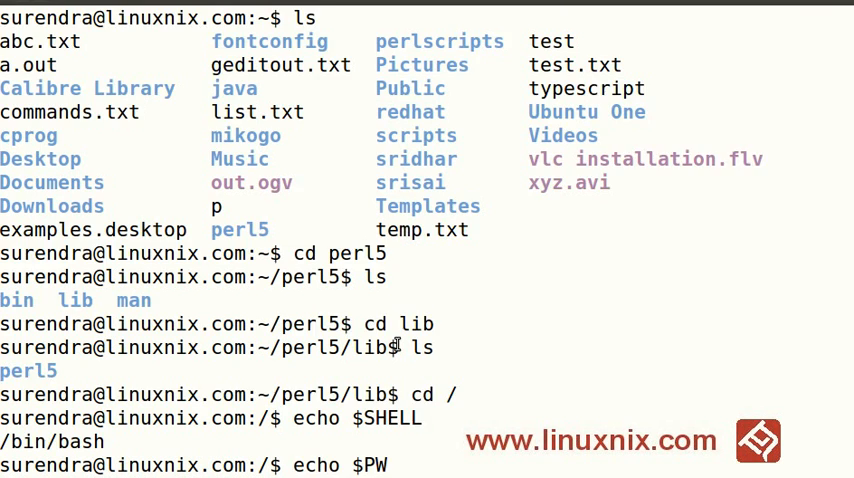
pyautogui.write('who -')
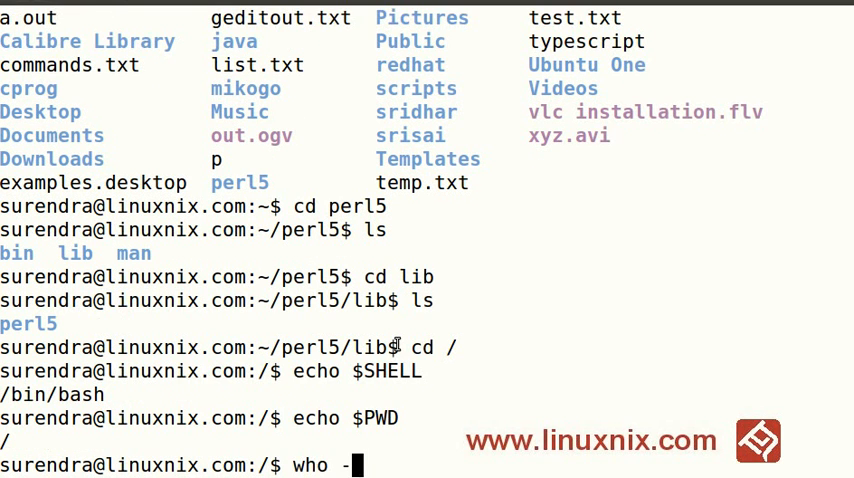
pyautogui.press('Return')
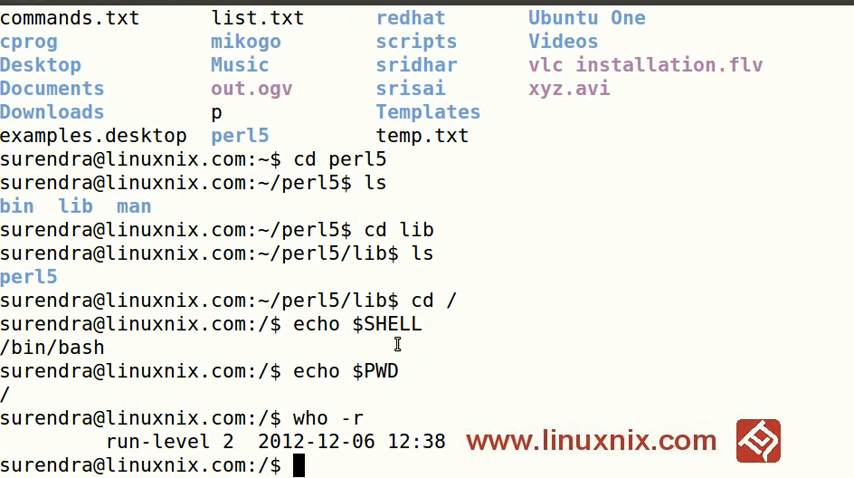
# Step: Replay shows the single ping -c 1 google.com with its statistics
pyautogui.write('ping -c')
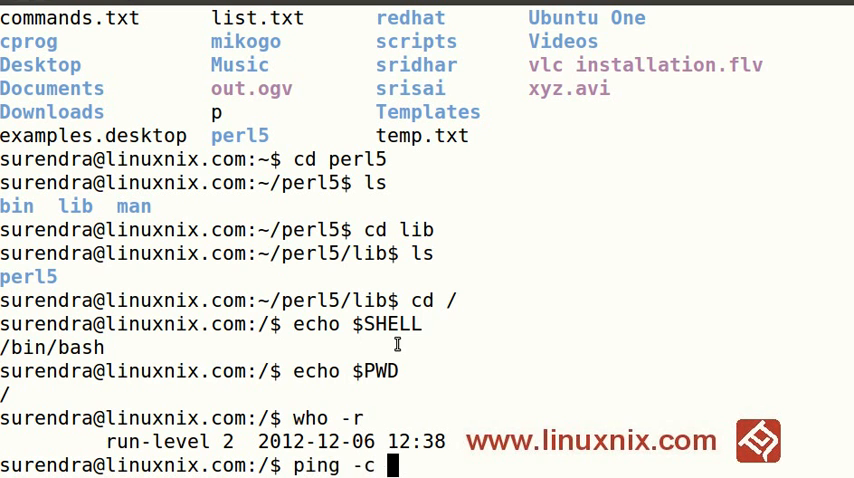
pyautogui.write('1 google.com')
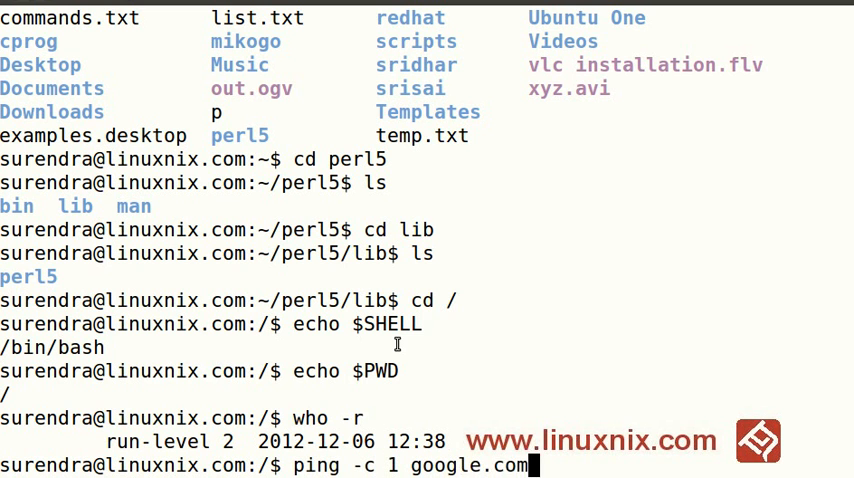
pyautogui.press('Return')
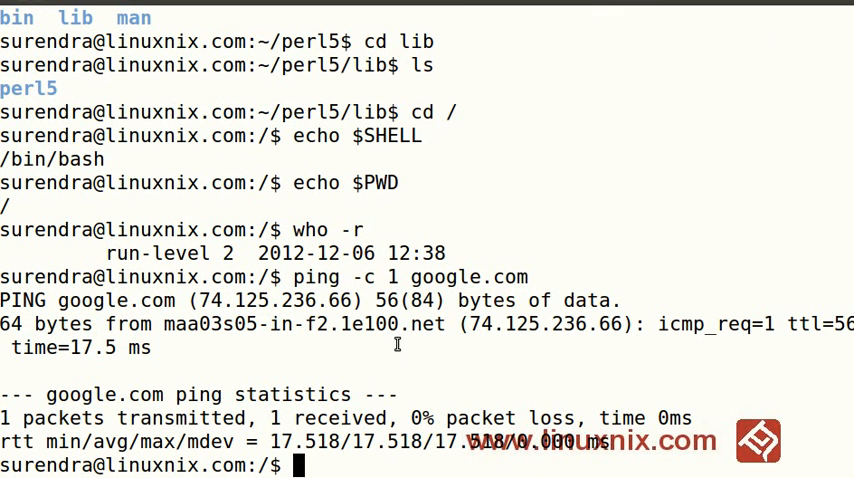